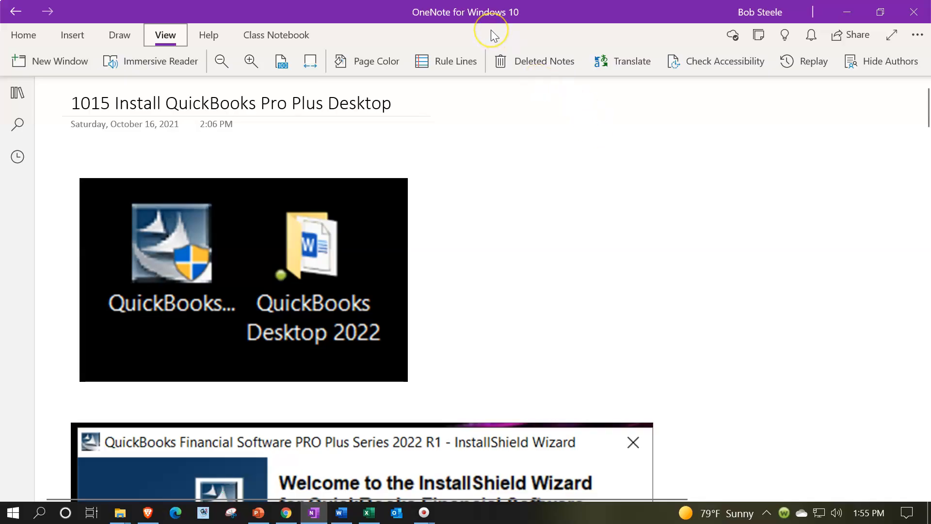
{"action": "mouse_move", "coordinate": [491, 35]}
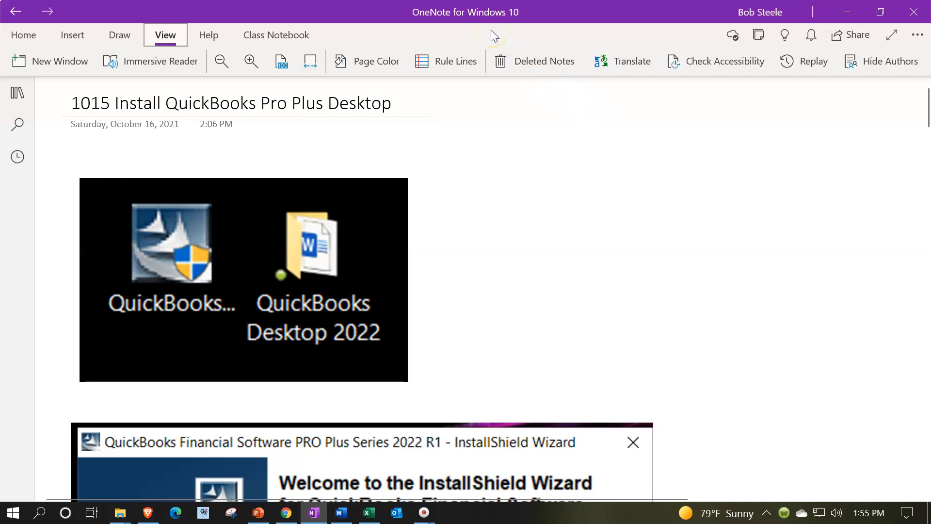
{"action": "mouse_move", "coordinate": [34, 110]}
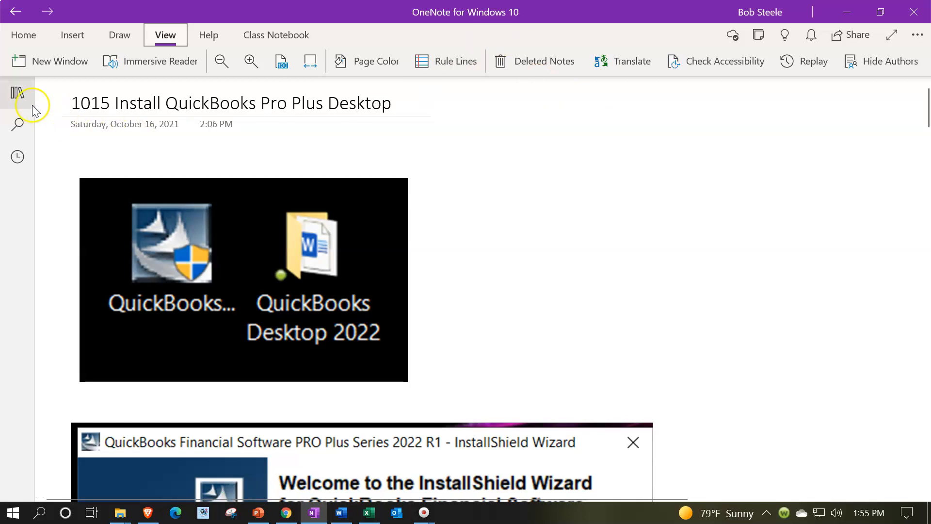
Expand the navigation pane to list the QuickBooks Pro Desktop 2022 sections and pages
{"action": "left_click", "coordinate": [18, 92]}
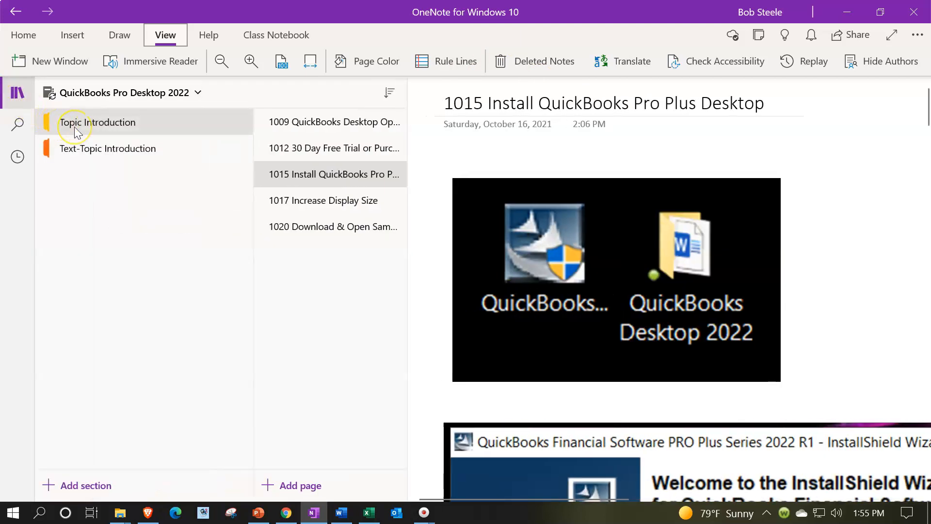
{"action": "mouse_move", "coordinate": [300, 174]}
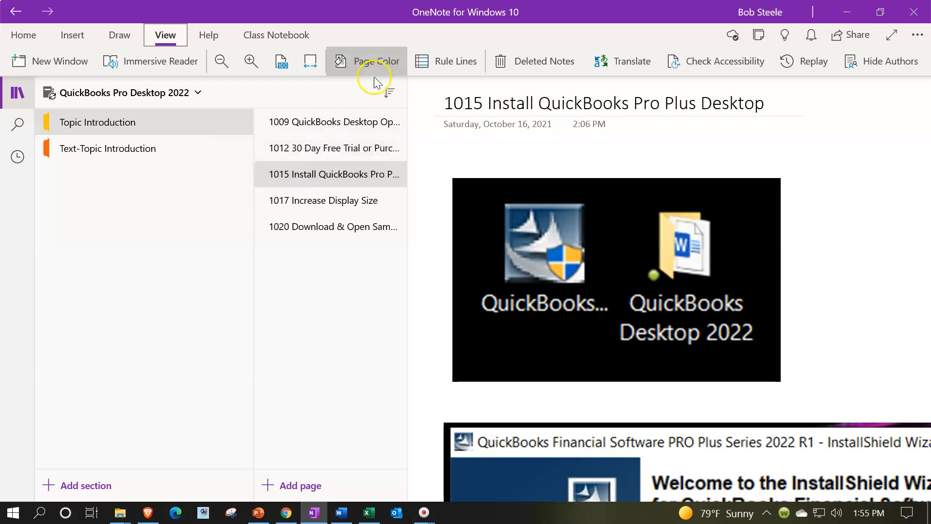
{"action": "mouse_move", "coordinate": [232, 44]}
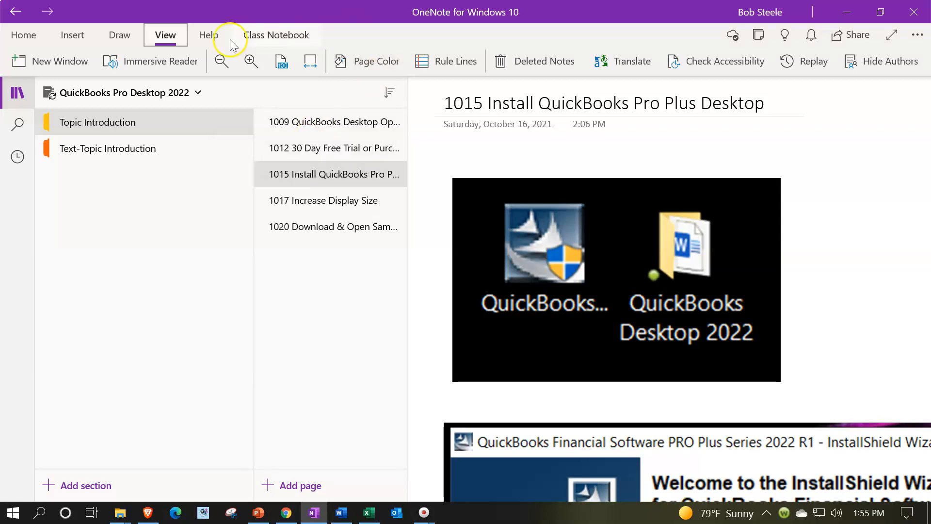
{"action": "mouse_move", "coordinate": [137, 122]}
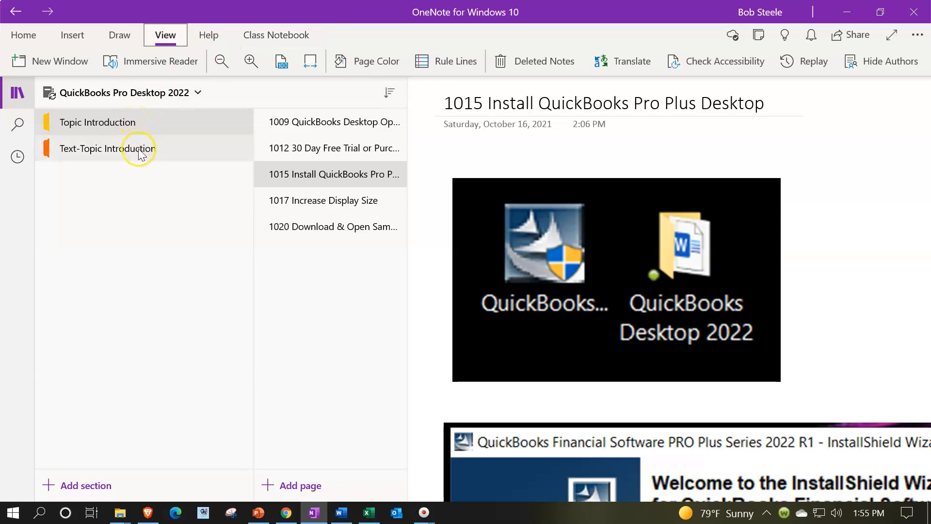
{"action": "mouse_move", "coordinate": [139, 154]}
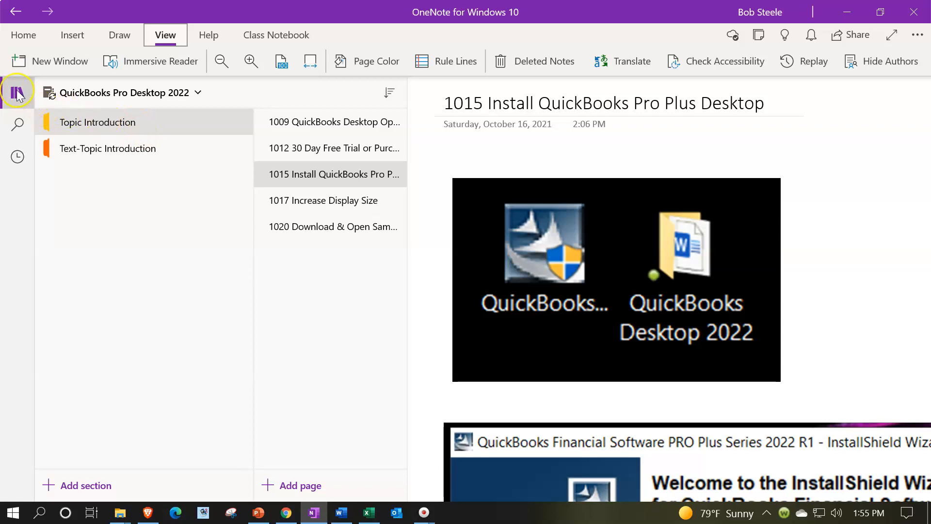
Collapse the navigation pane and briefly select then deselect the desktop icons screenshot
{"action": "left_click", "coordinate": [17, 92]}
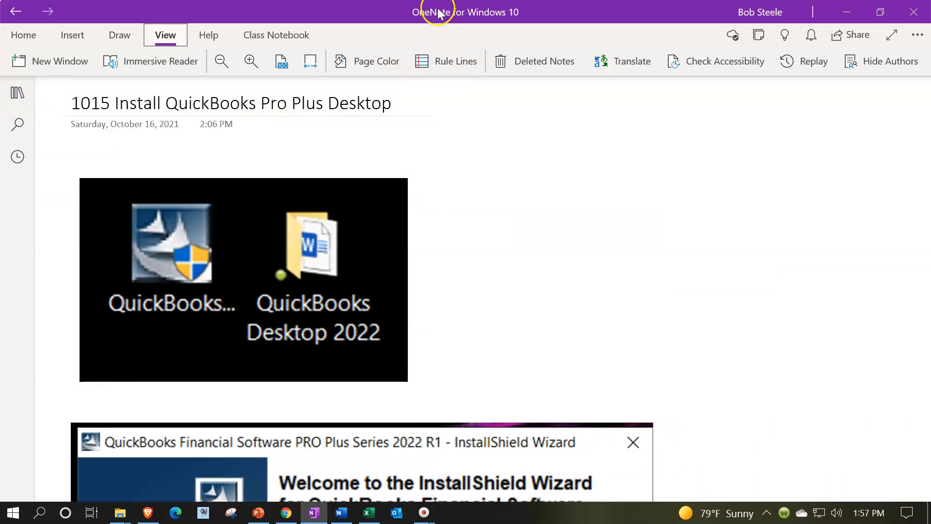
{"action": "mouse_move", "coordinate": [182, 103]}
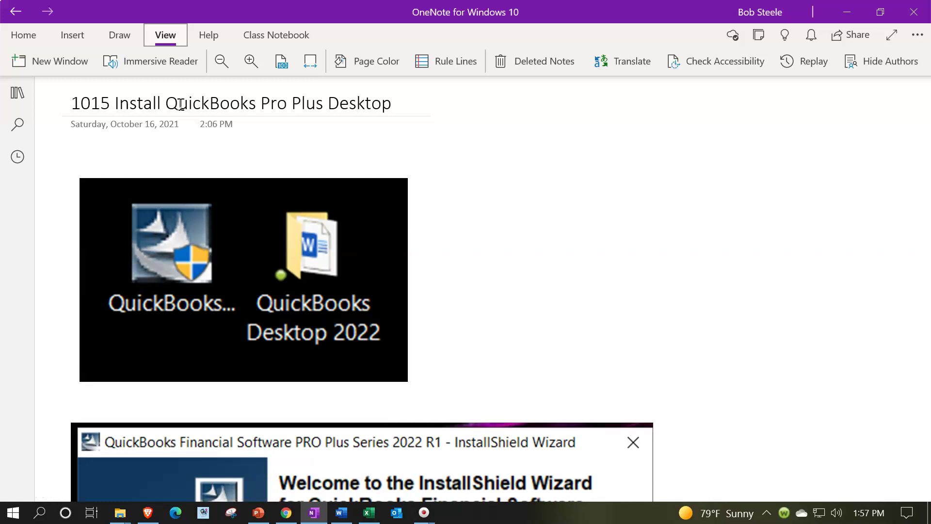
{"action": "left_click", "coordinate": [243, 280]}
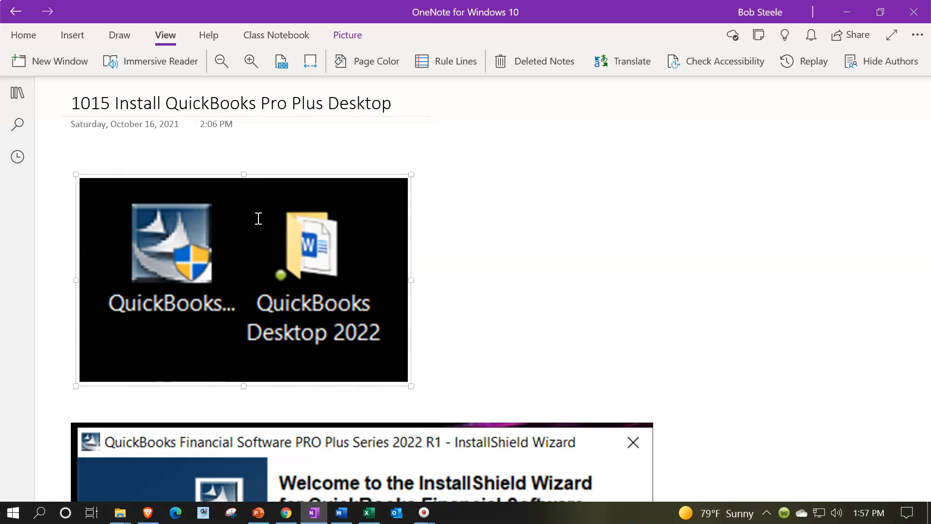
{"action": "left_click", "coordinate": [454, 220]}
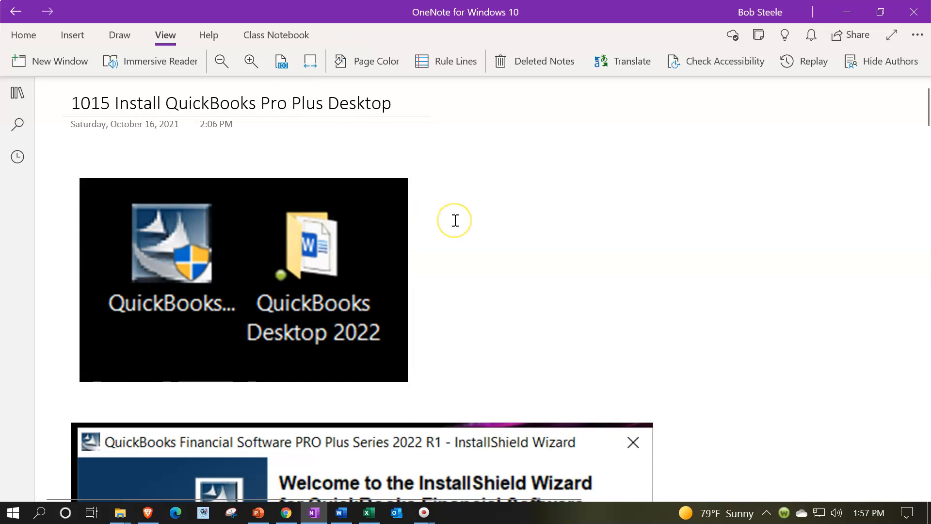
{"action": "mouse_move", "coordinate": [454, 220]}
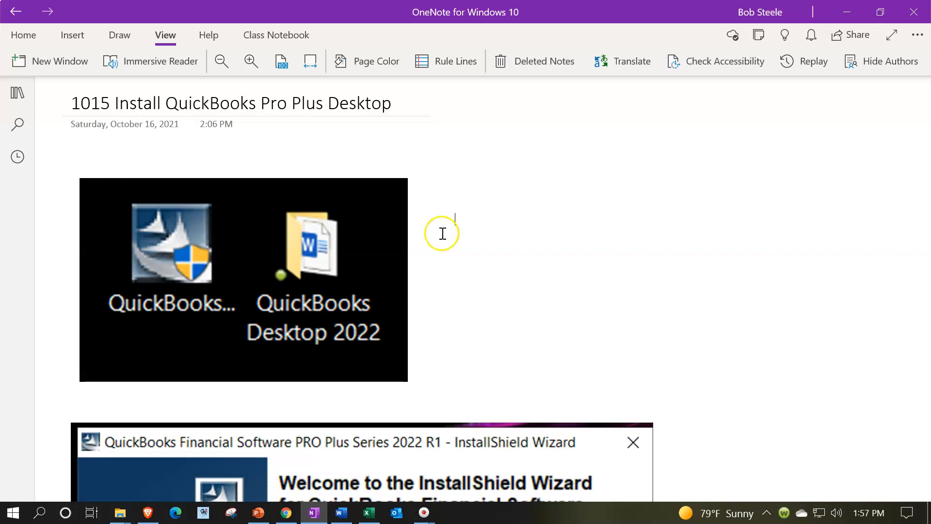
{"action": "mouse_move", "coordinate": [205, 256]}
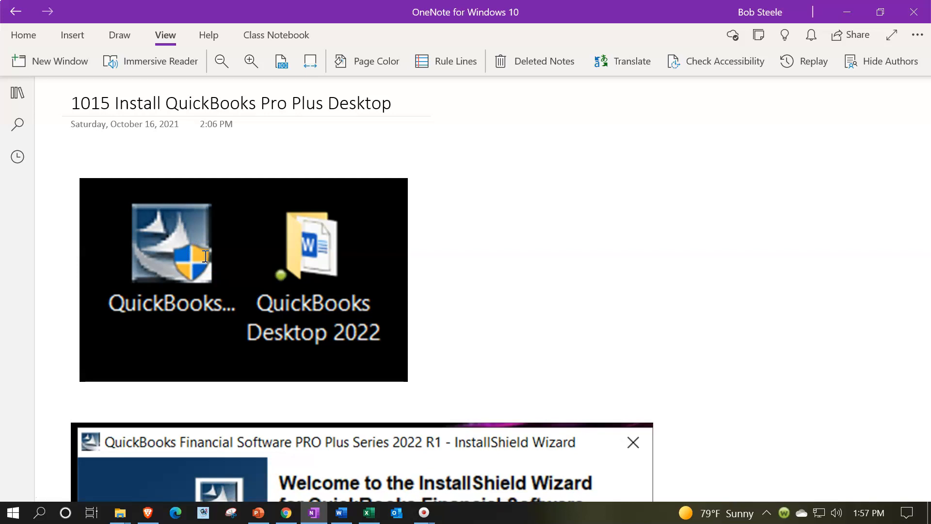
{"action": "left_click", "coordinate": [454, 219]}
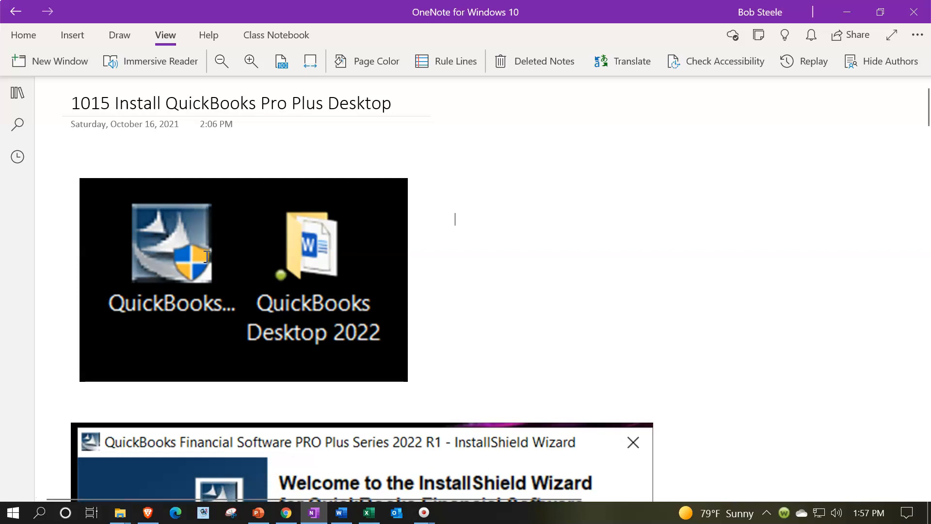
Scroll past the desktop icons screenshot to the InstallShield Wizard welcome screenshot
{"action": "scroll", "scroll_direction": "down", "scroll_amount": 3}
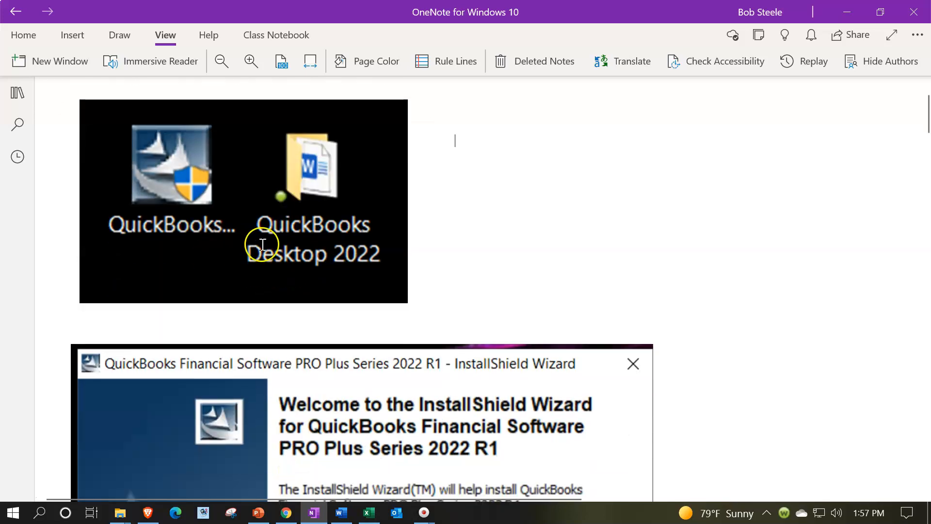
{"action": "mouse_move", "coordinate": [531, 233]}
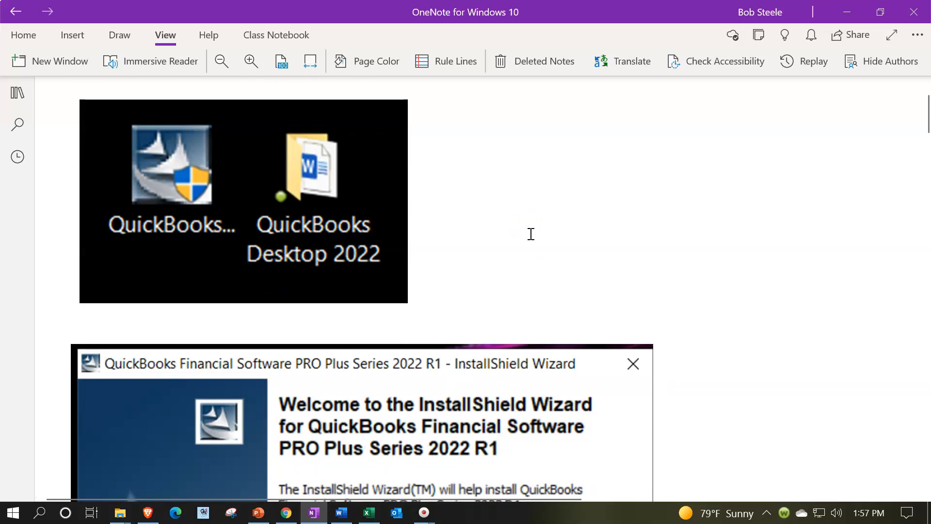
{"action": "scroll", "scroll_direction": "down", "scroll_amount": 3}
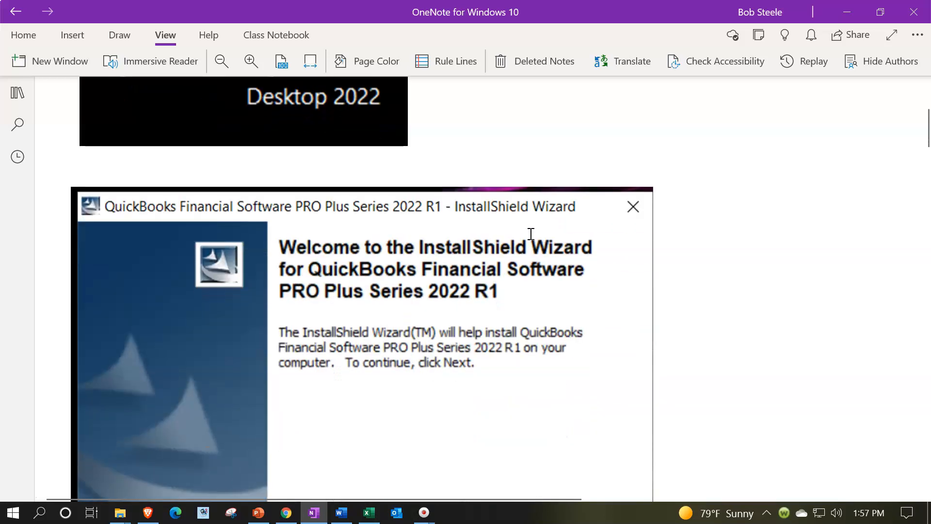
{"action": "scroll", "scroll_direction": "up", "scroll_amount": 3}
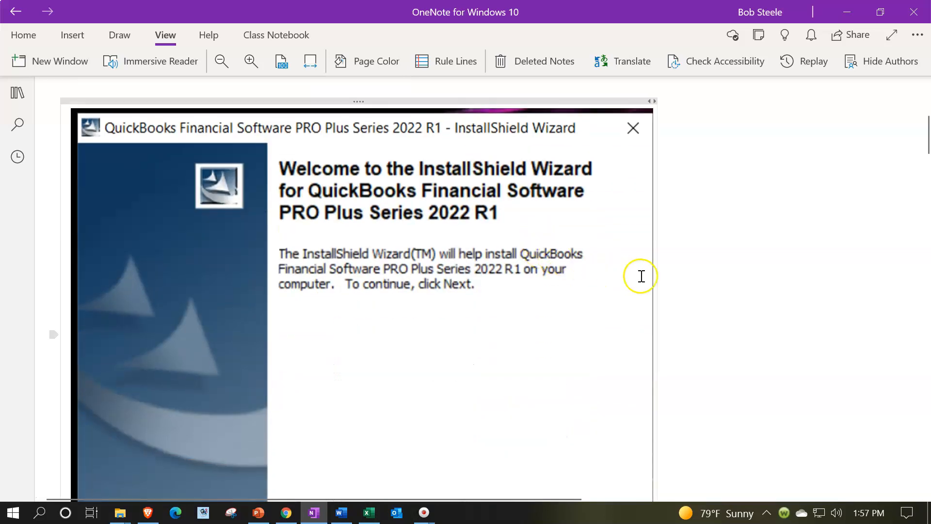
{"action": "mouse_move", "coordinate": [680, 289]}
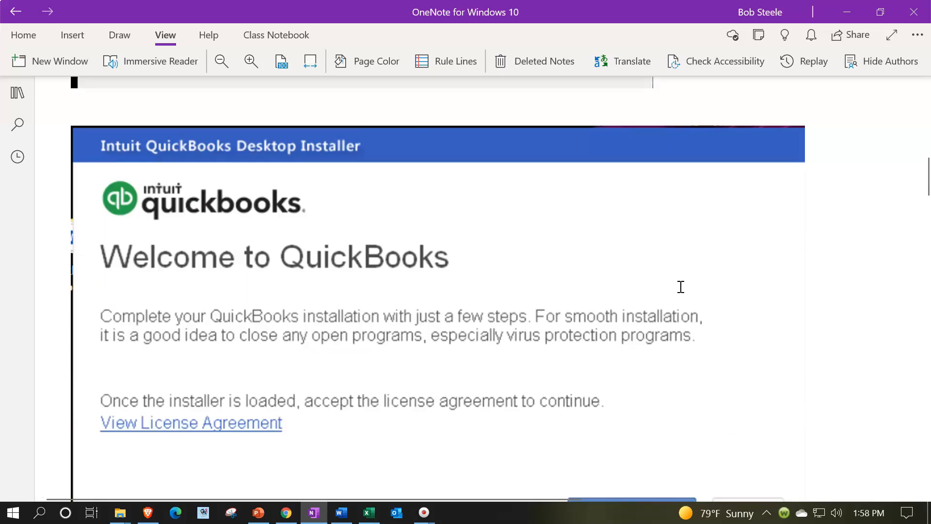
Scroll past the Accept & Continue screen to the License and Product Numbers screenshot
{"action": "scroll", "scroll_direction": "down", "scroll_amount": 3}
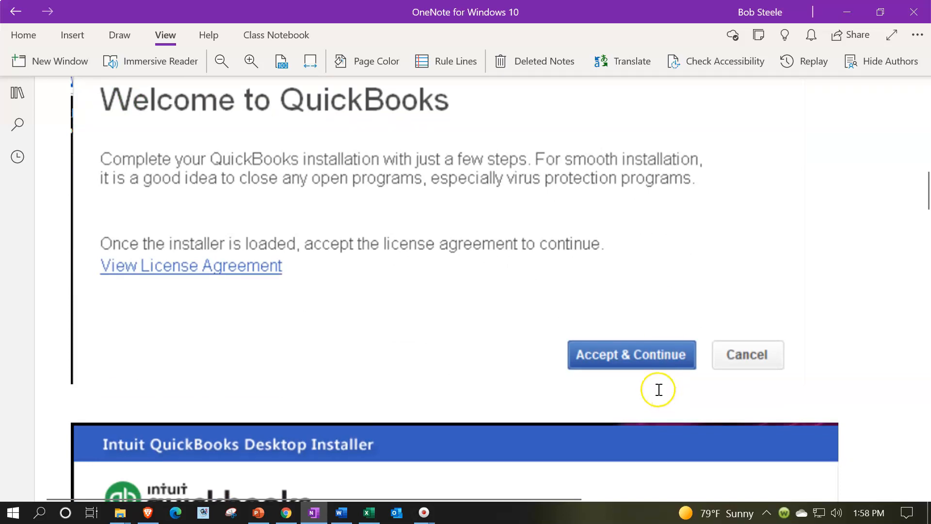
{"action": "scroll", "scroll_direction": "down", "scroll_amount": 3}
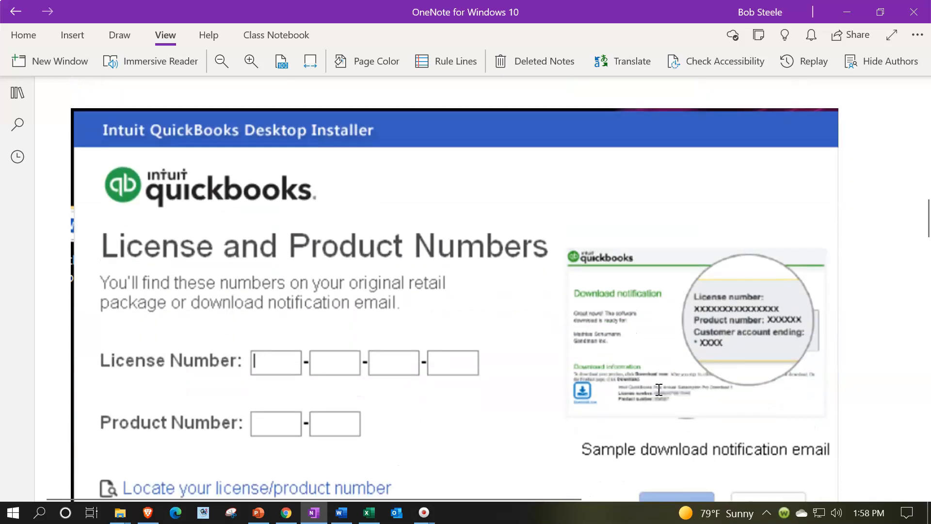
{"action": "scroll", "scroll_direction": "down", "scroll_amount": 3}
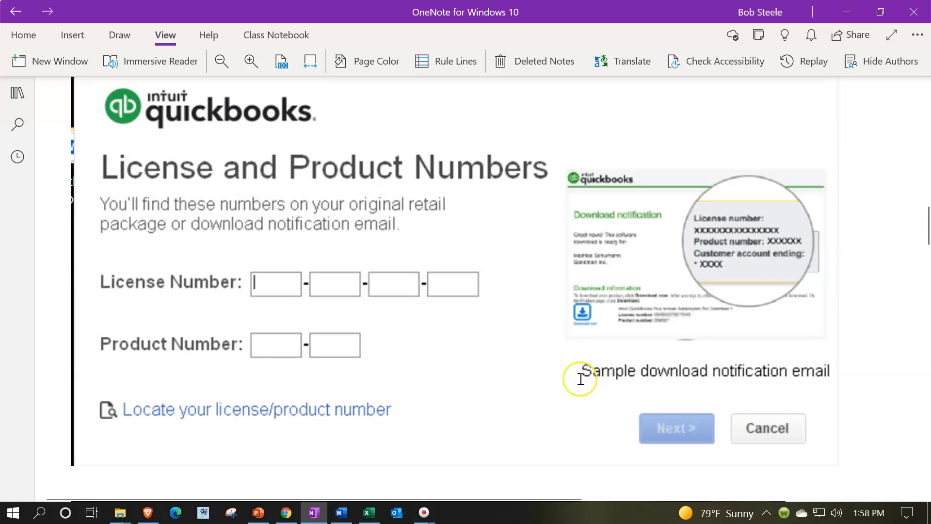
{"action": "mouse_move", "coordinate": [580, 380]}
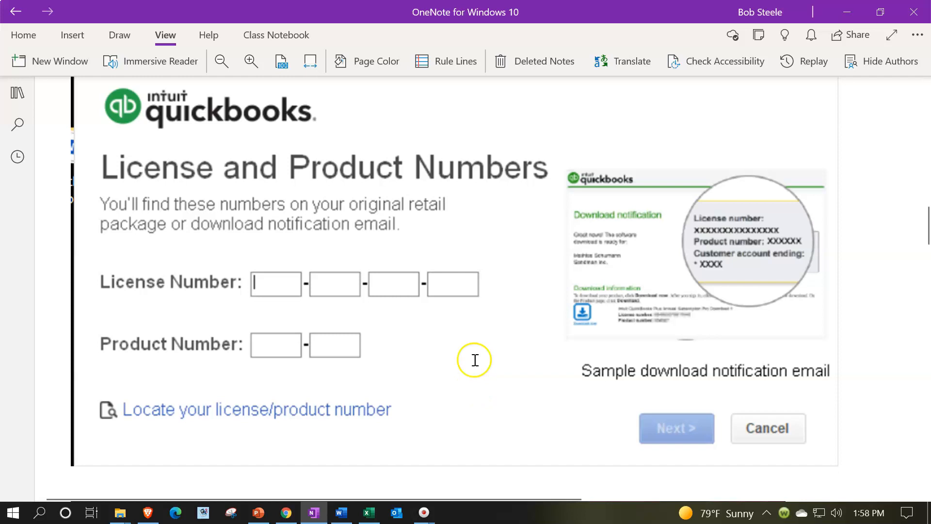
{"action": "mouse_move", "coordinate": [476, 346]}
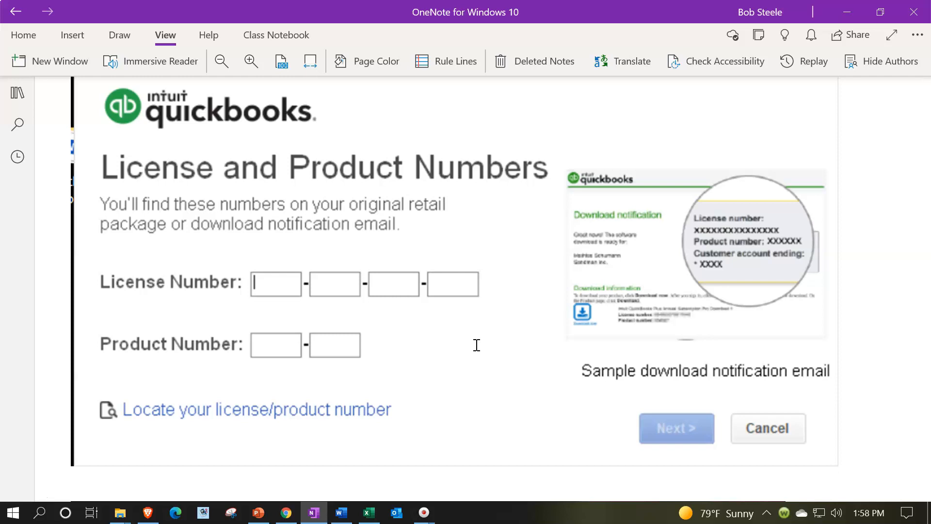
Scroll to the Choose your installation type screenshots with Express selected
{"action": "scroll", "scroll_direction": "down", "scroll_amount": 3}
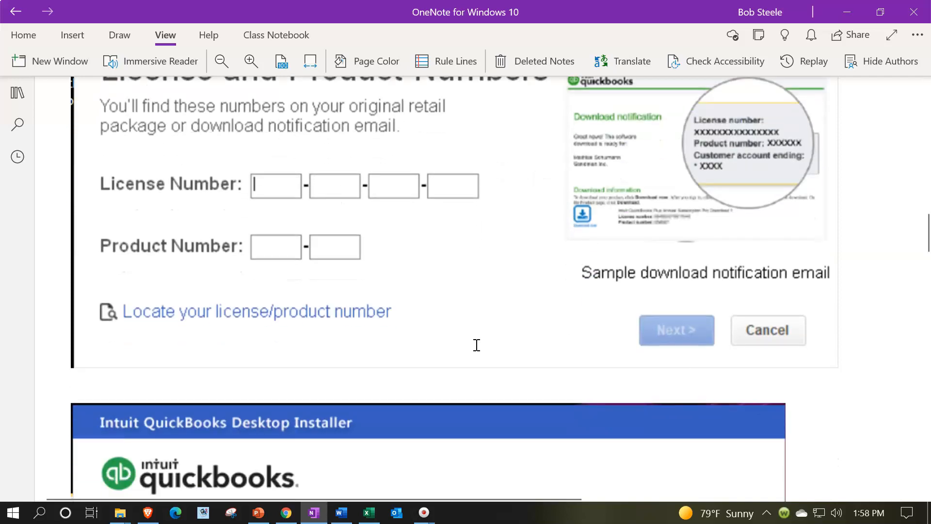
{"action": "scroll", "scroll_direction": "down", "scroll_amount": 3}
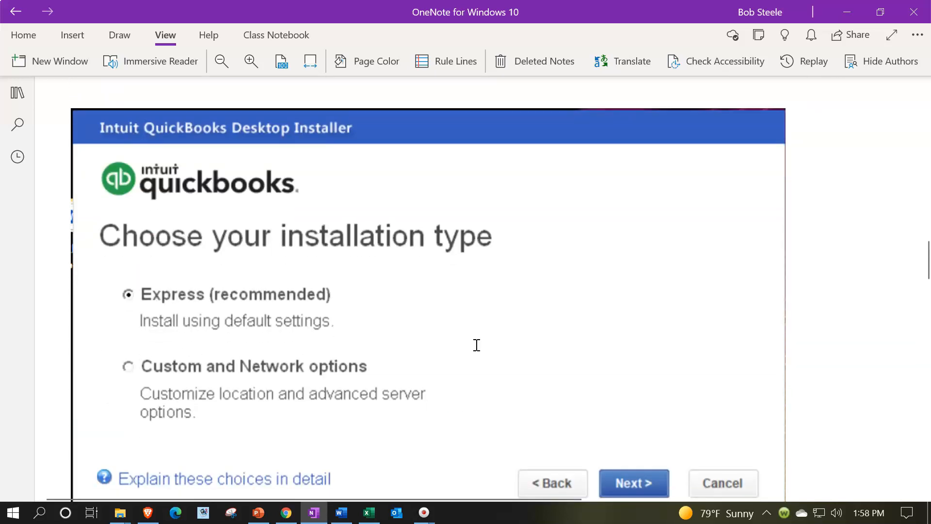
{"action": "scroll", "scroll_direction": "down", "scroll_amount": 3}
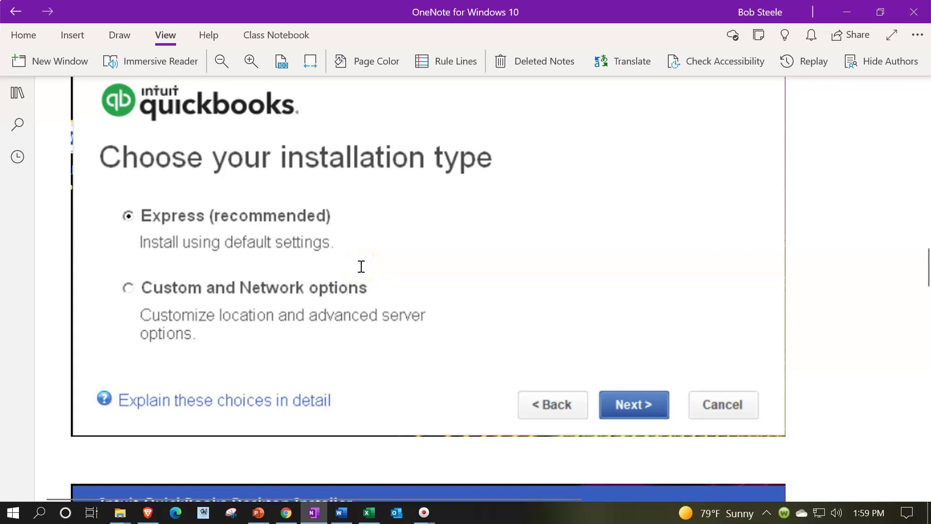
{"action": "mouse_move", "coordinate": [204, 260]}
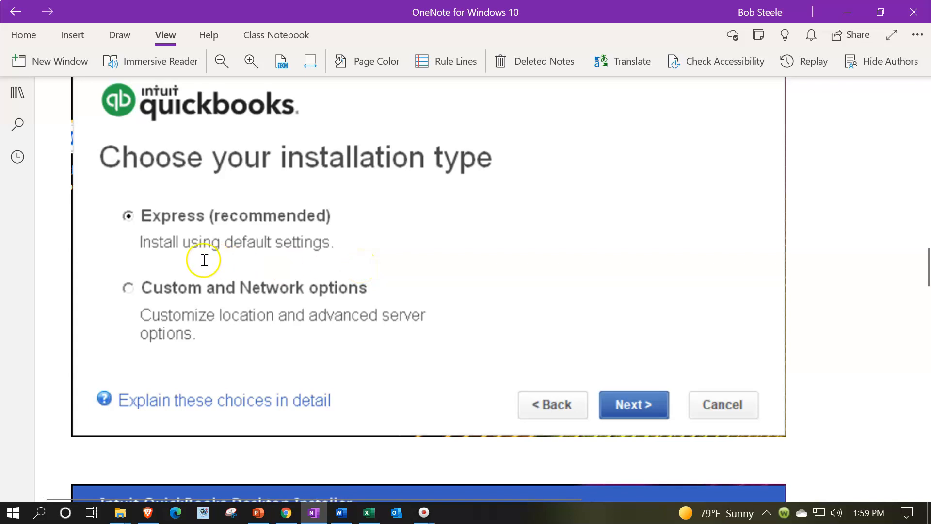
{"action": "mouse_move", "coordinate": [125, 232]}
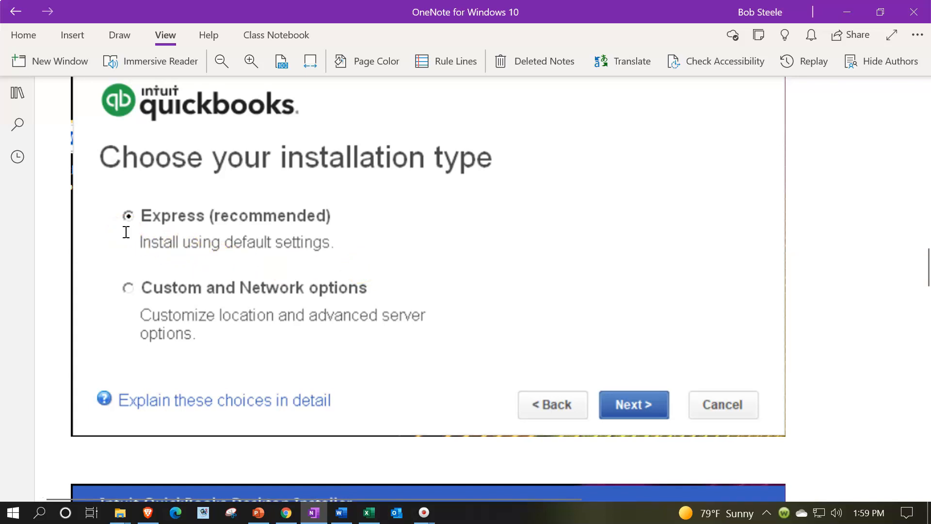
{"action": "mouse_move", "coordinate": [124, 275]}
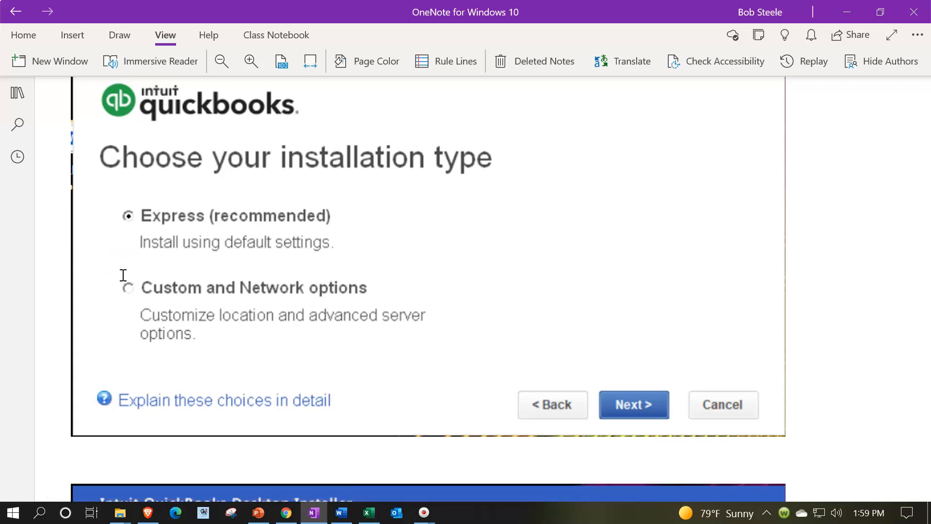
{"action": "scroll", "scroll_direction": "down", "scroll_amount": 3}
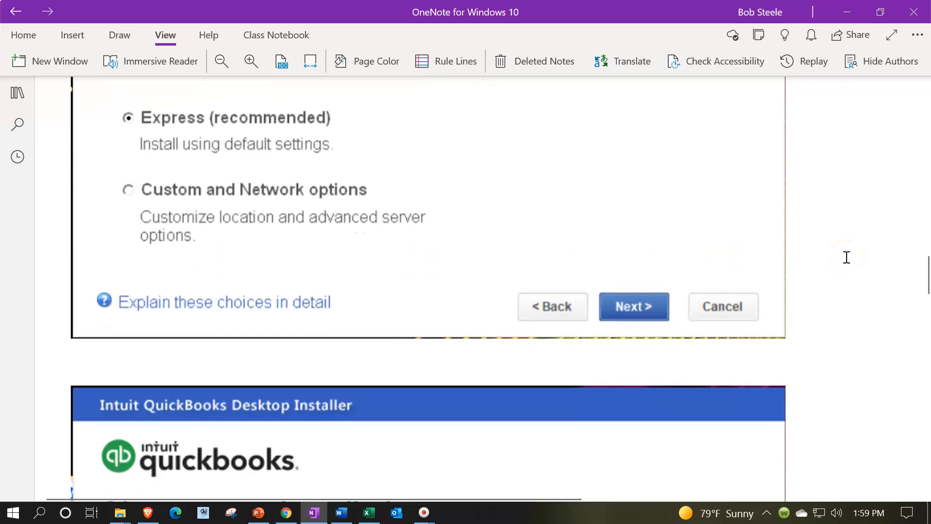
{"action": "scroll", "scroll_direction": "down", "scroll_amount": 3}
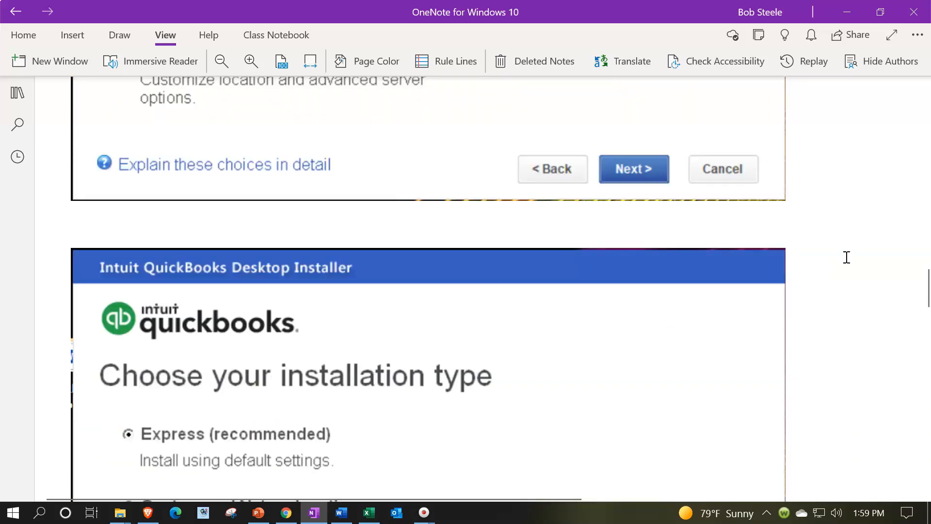
{"action": "scroll", "scroll_direction": "up", "scroll_amount": 3}
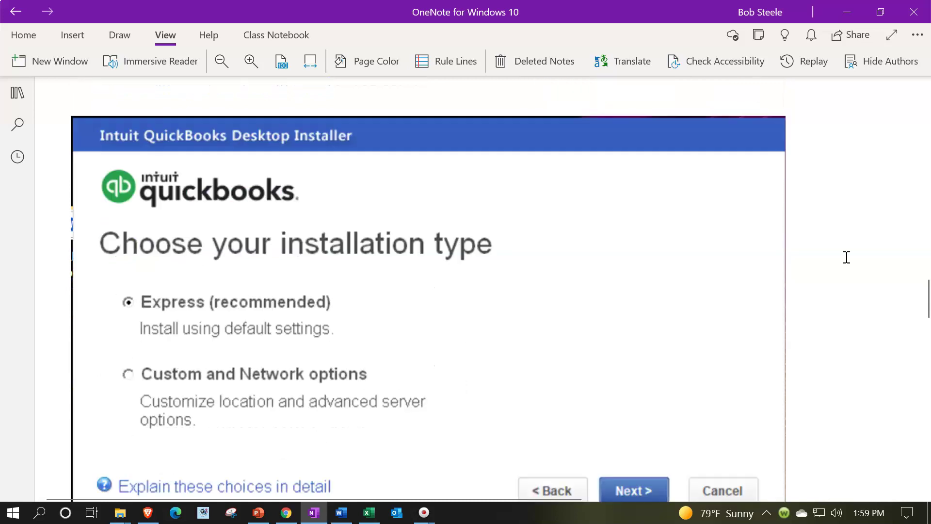
Scroll past the installing-progress screen to the Installation Complete screenshot
{"action": "left_click", "coordinate": [633, 490]}
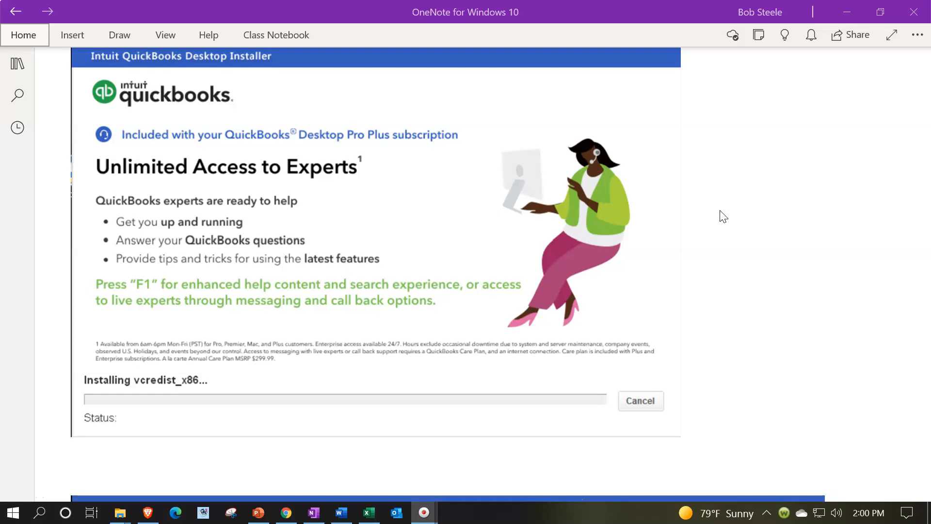
{"action": "scroll", "scroll_direction": "down", "scroll_amount": 3}
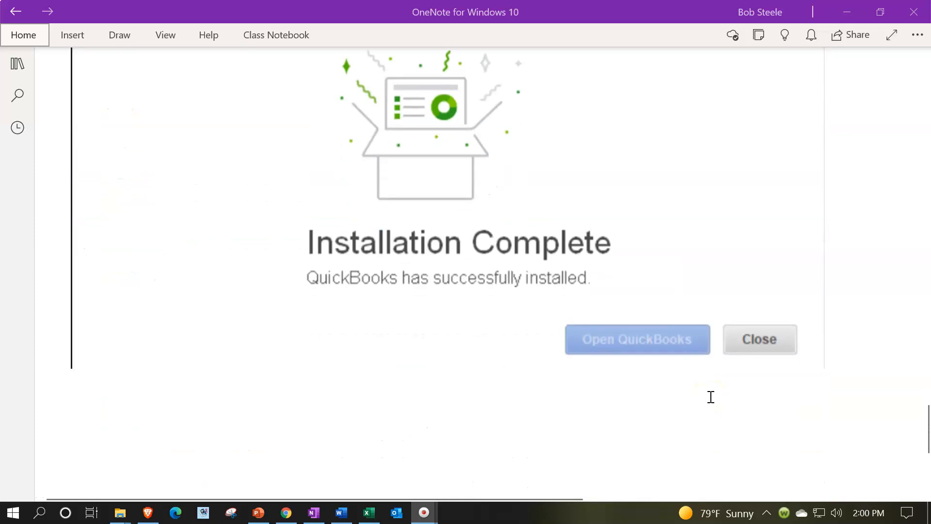
{"action": "mouse_move", "coordinate": [464, 319]}
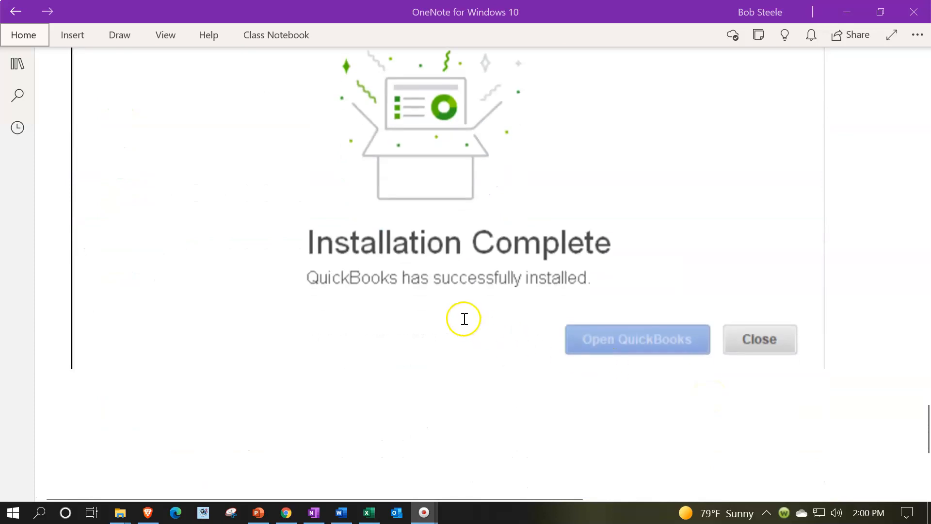